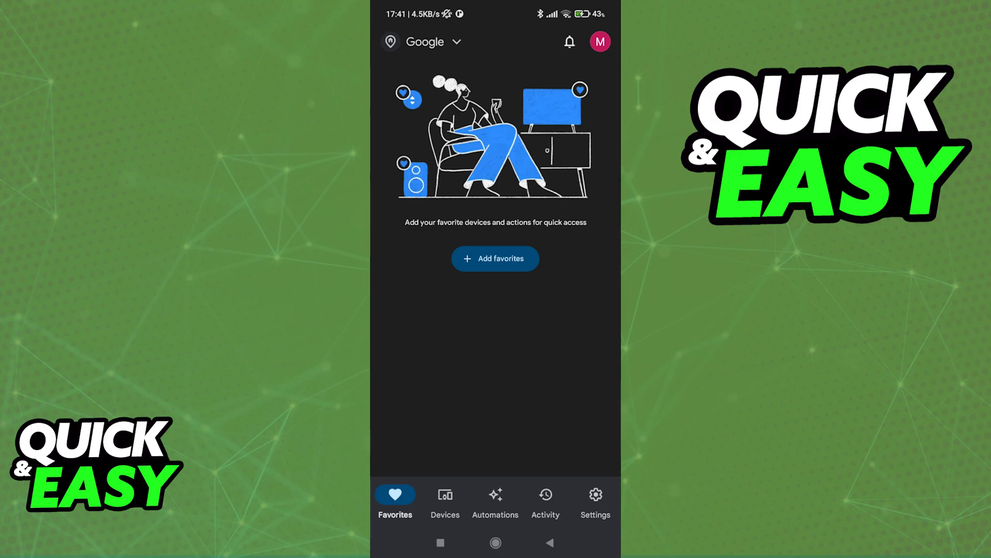
- From the Devices overview, start adding a new device, reaching the Google app install prompt
left_click(444, 500)
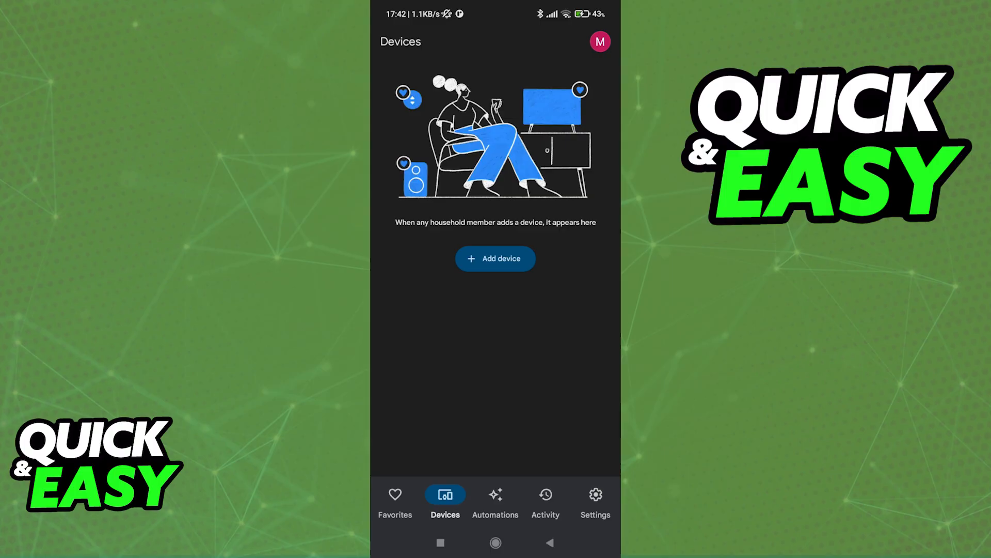
left_click(495, 258)
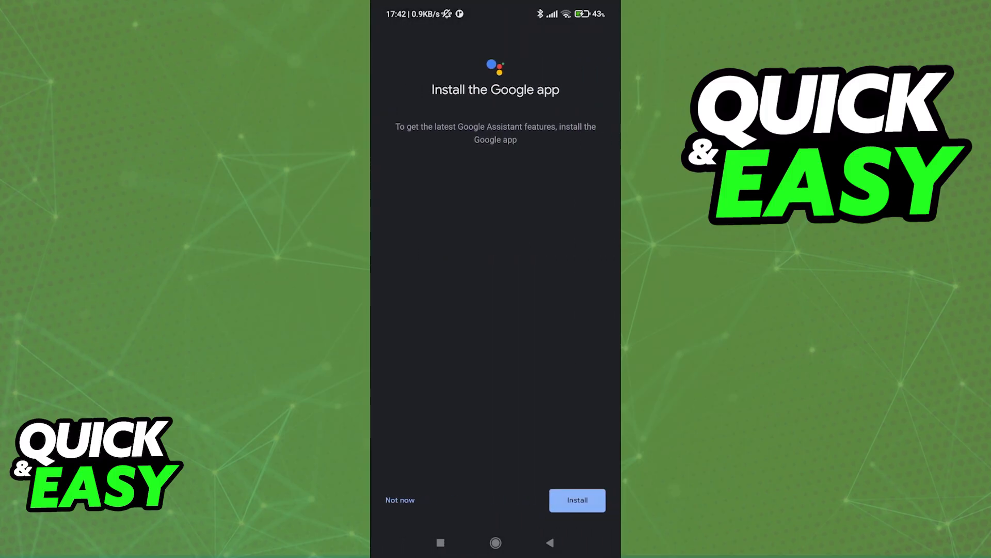
- Decline installing the Google app with Not now to reach the home-choice screen
left_click(399, 500)
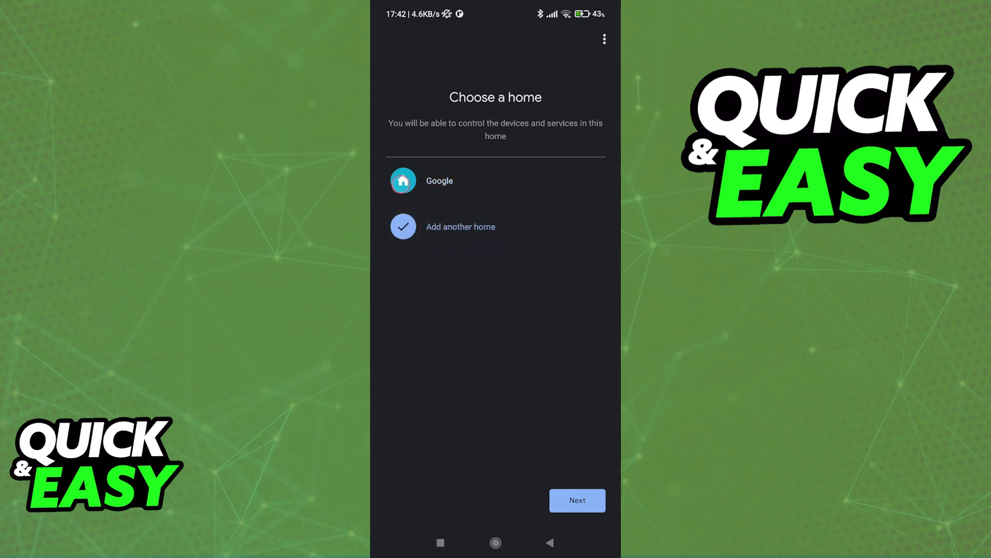
- Choose the home named Google and continue to the list of device types
left_click(439, 179)
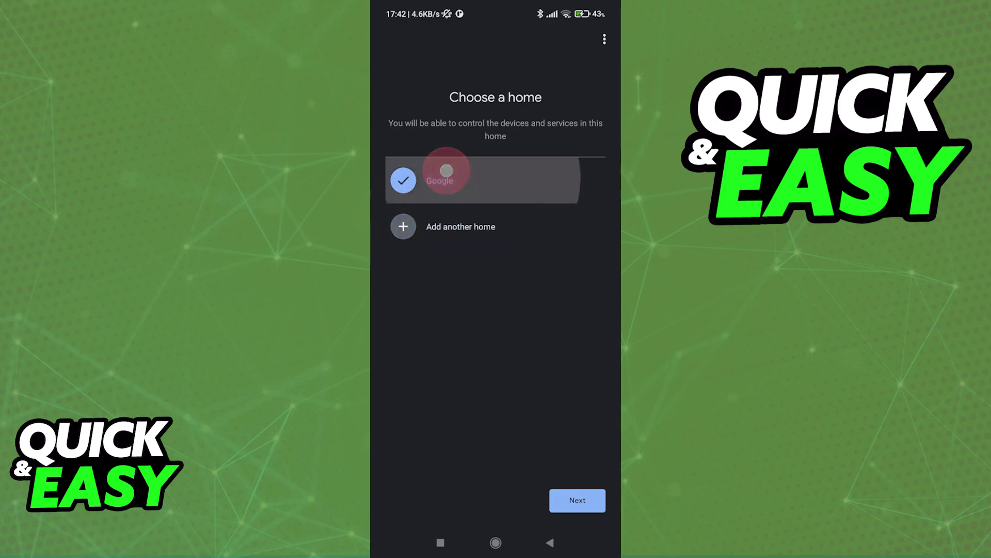
left_click(439, 179)
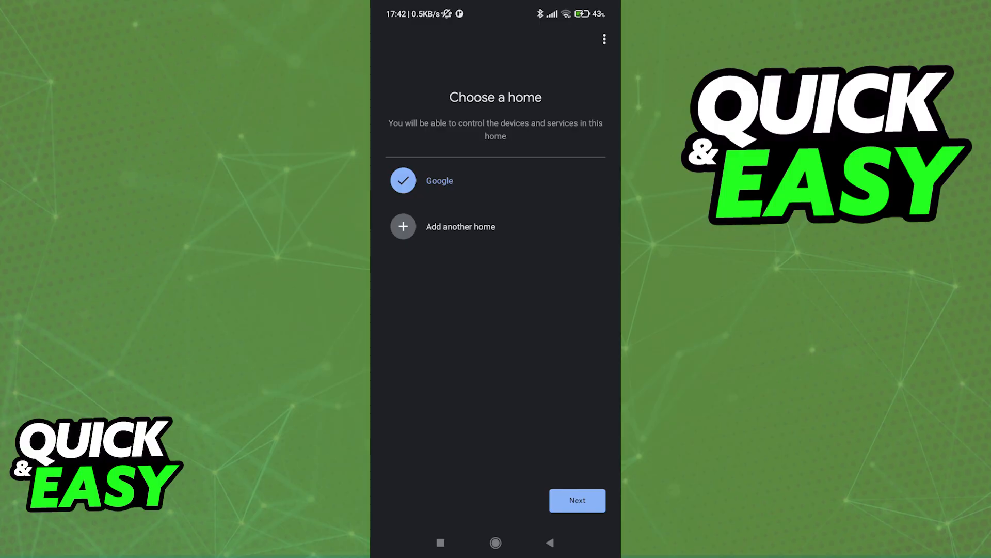
left_click(576, 500)
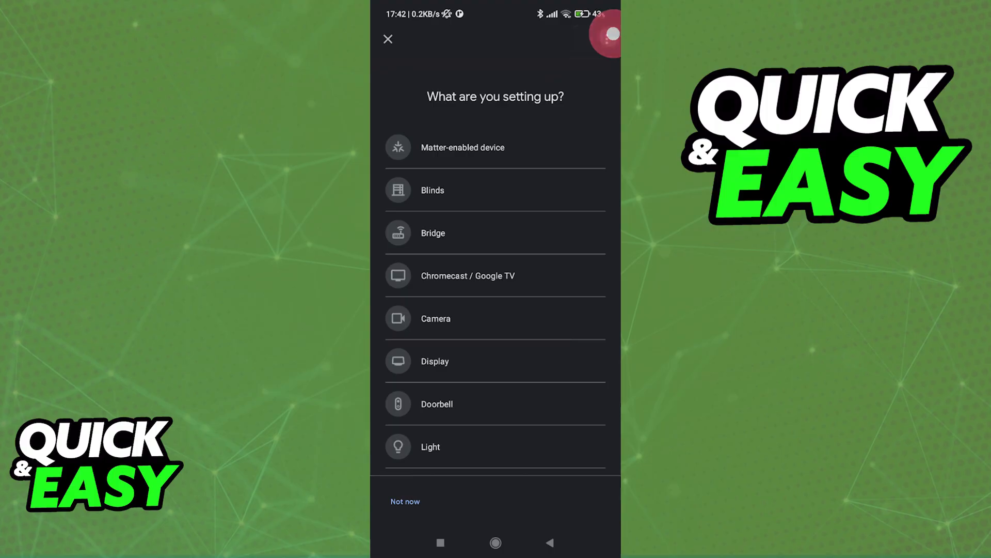
left_click(604, 36)
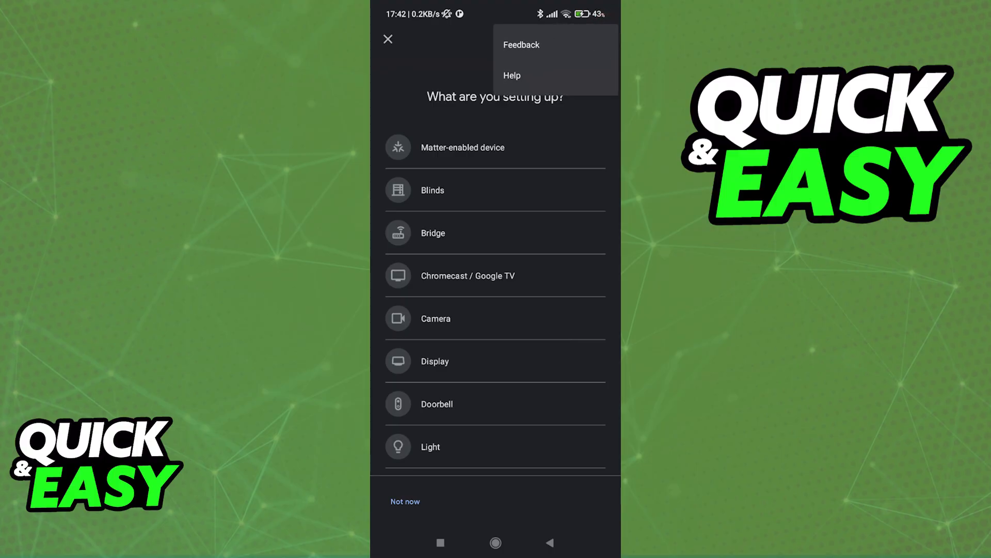
scroll("down", 3)
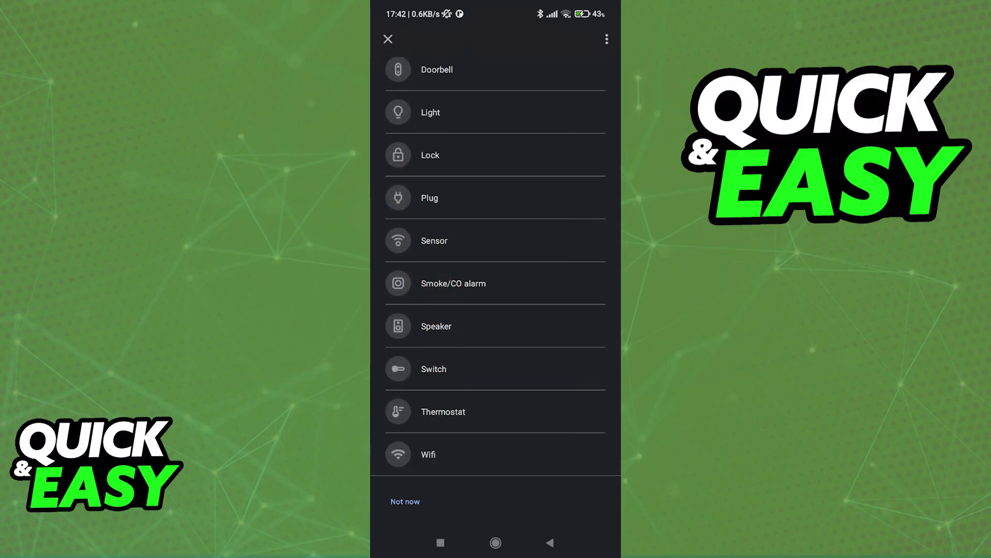
left_click(427, 454)
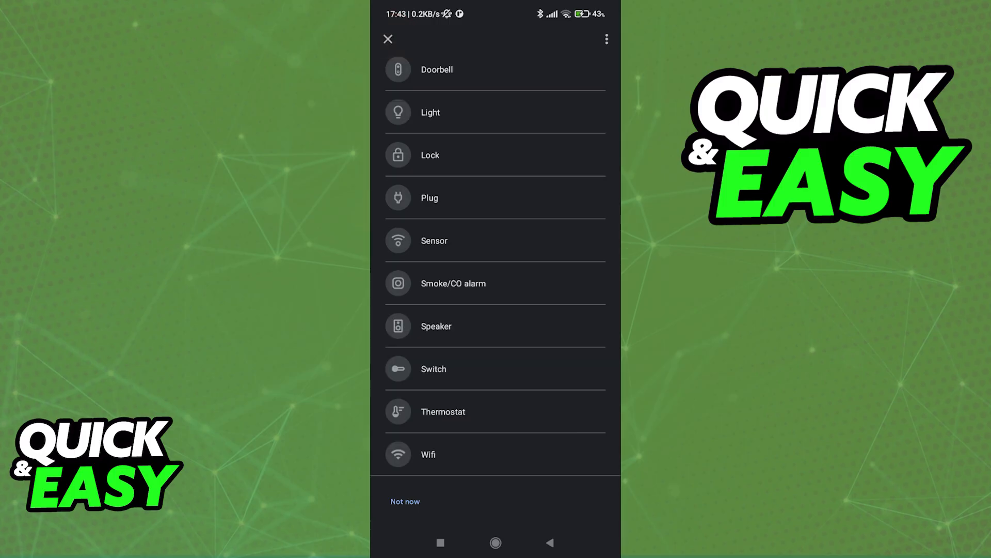
- Pick Wifi, then Google Wifi, and continue past the plug-in guide to search for devices
left_click(427, 454)
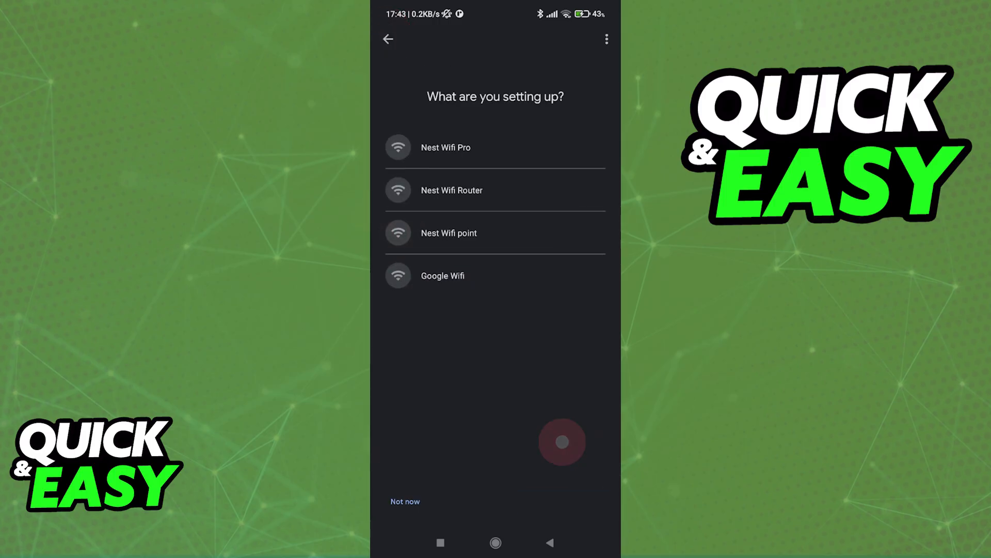
left_click(443, 275)
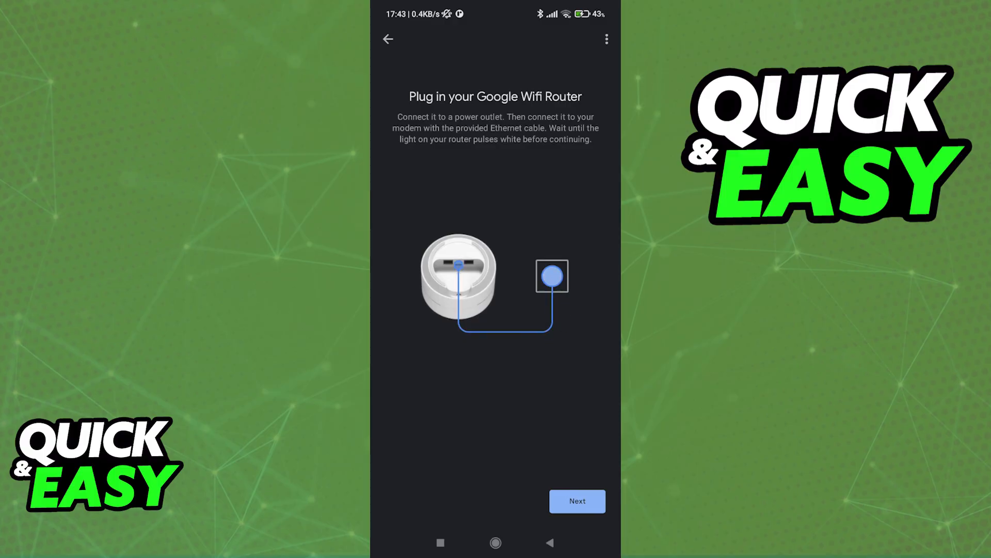
left_click(577, 501)
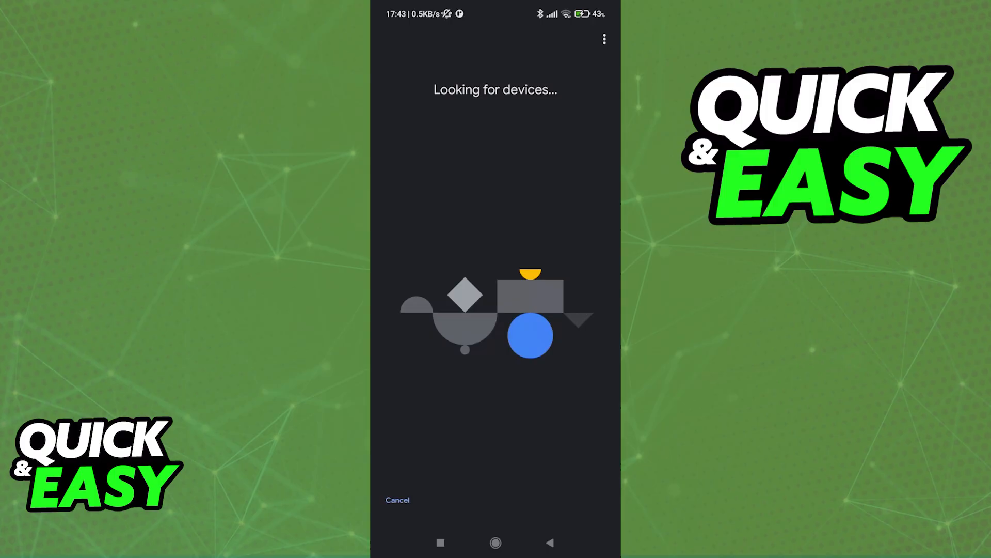